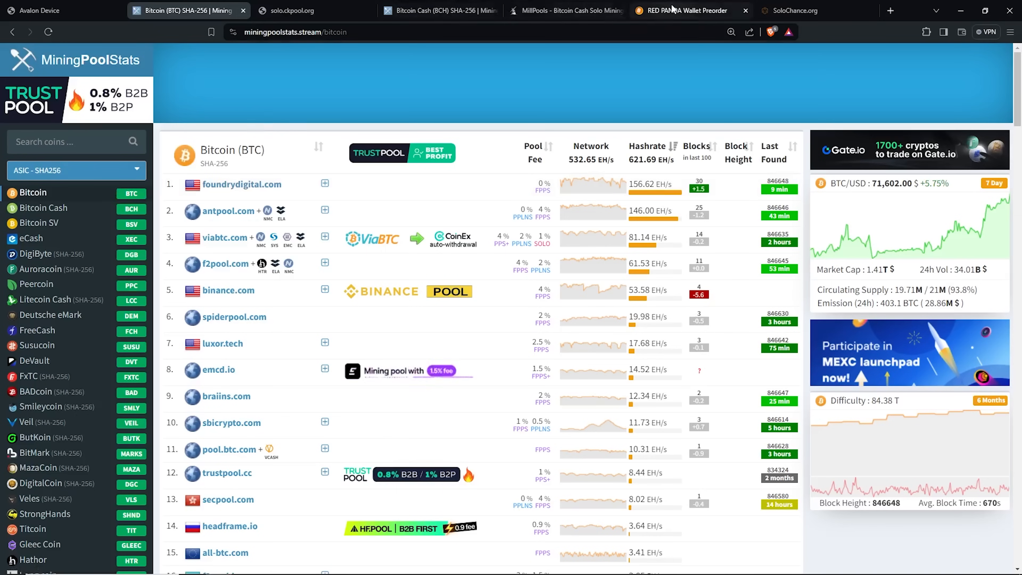
Switch from the Bitcoin pool rankings to the Red Panda x Tangem Wallet preorder page
{"action": "left_click", "coordinate": [685, 11]}
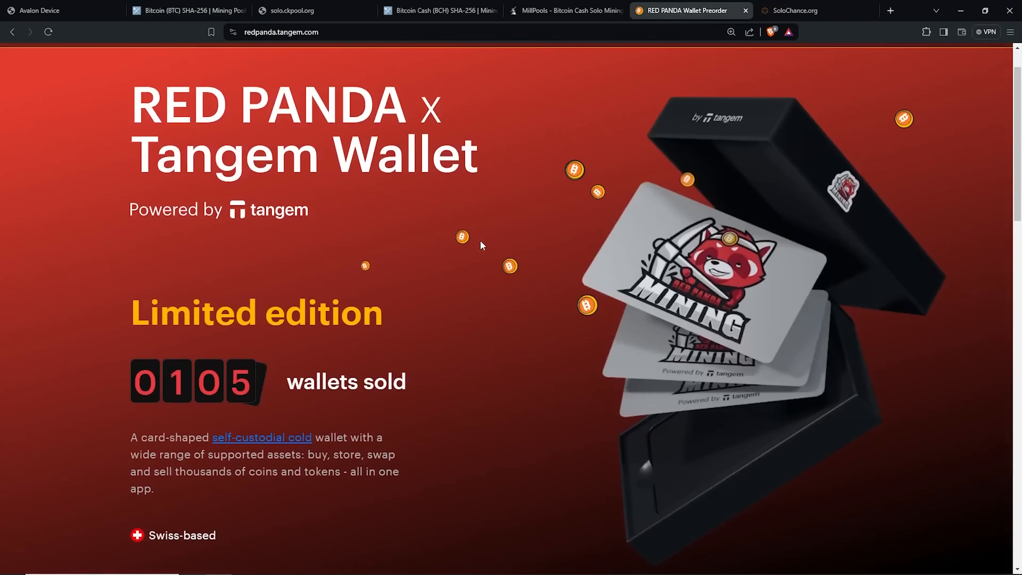
{"action": "mouse_move", "coordinate": [477, 235]}
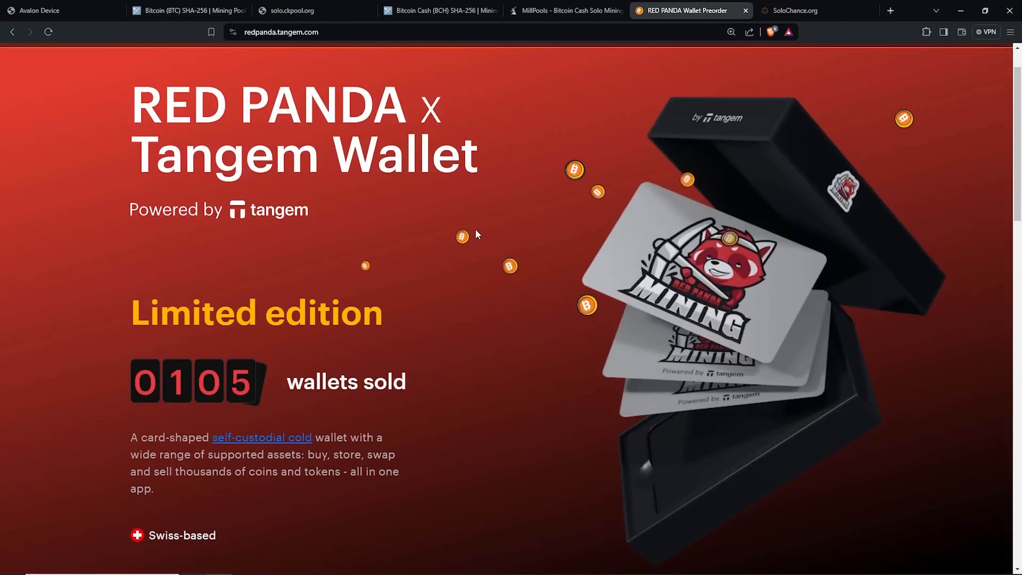
{"action": "mouse_move", "coordinate": [465, 236]}
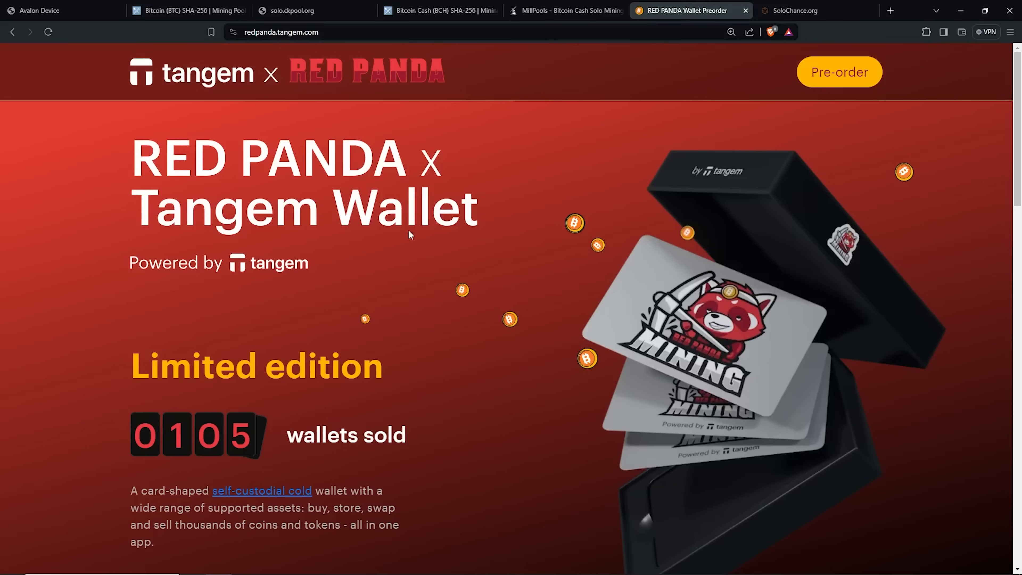
{"action": "mouse_move", "coordinate": [343, 238]}
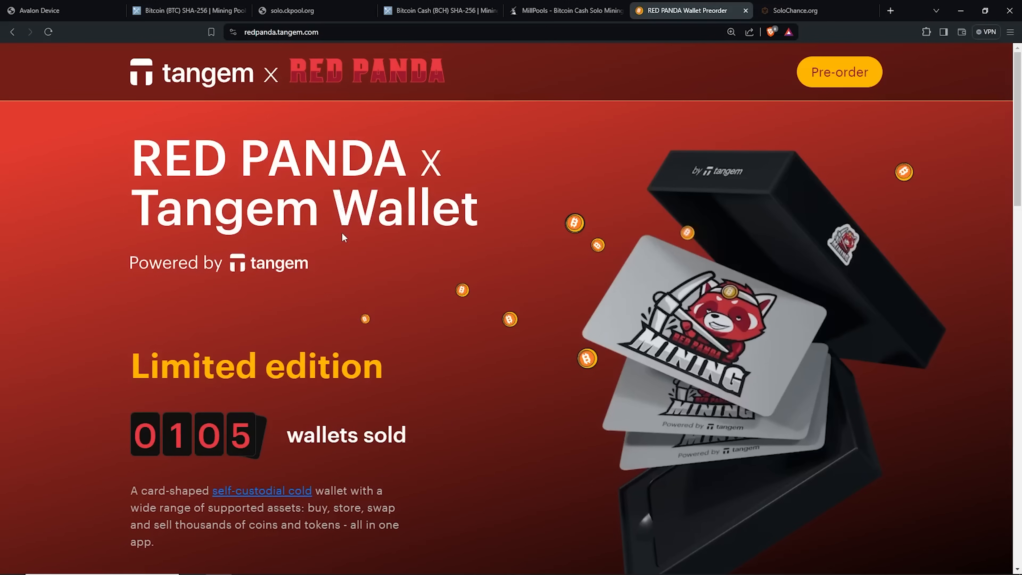